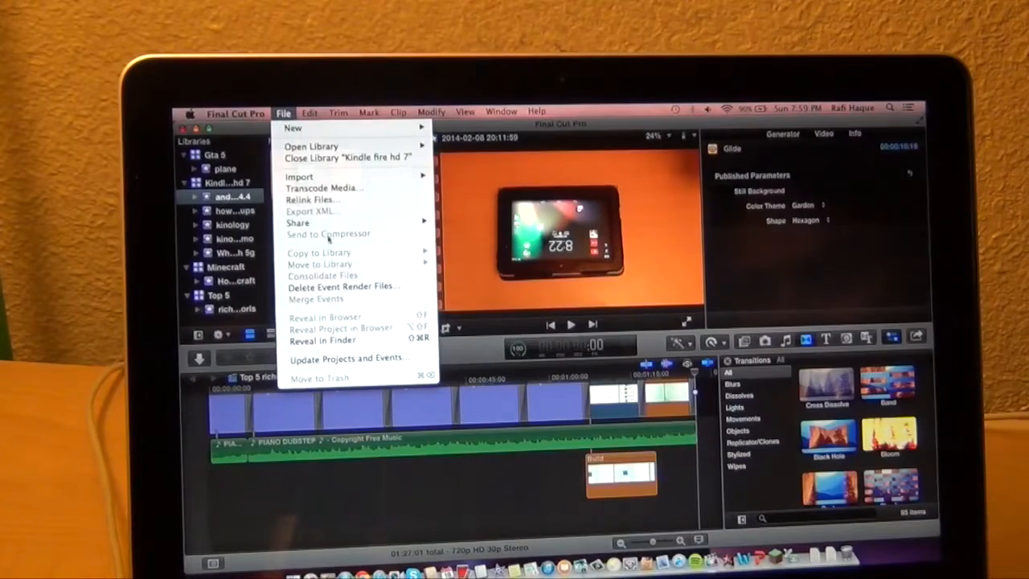
mouse_move(346, 156)
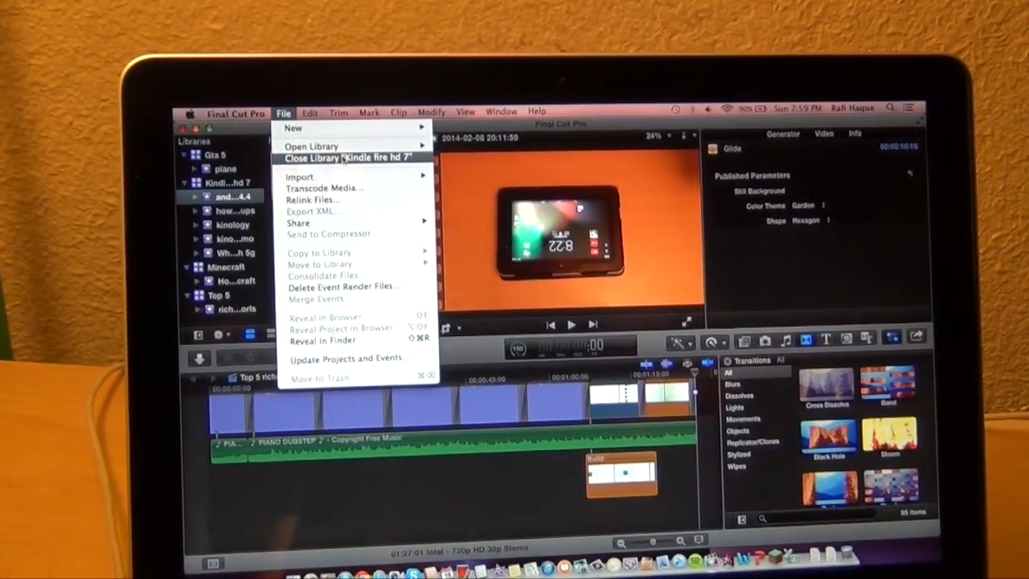